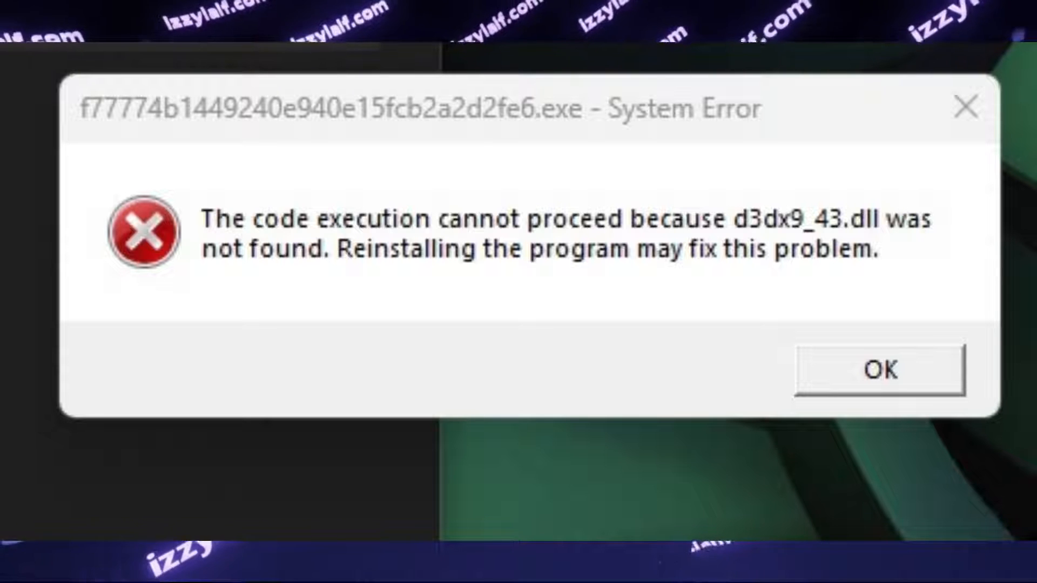
Acknowledge the missing d3dx9_43.dll System Error so the DirectX installer can run.
click(879, 369)
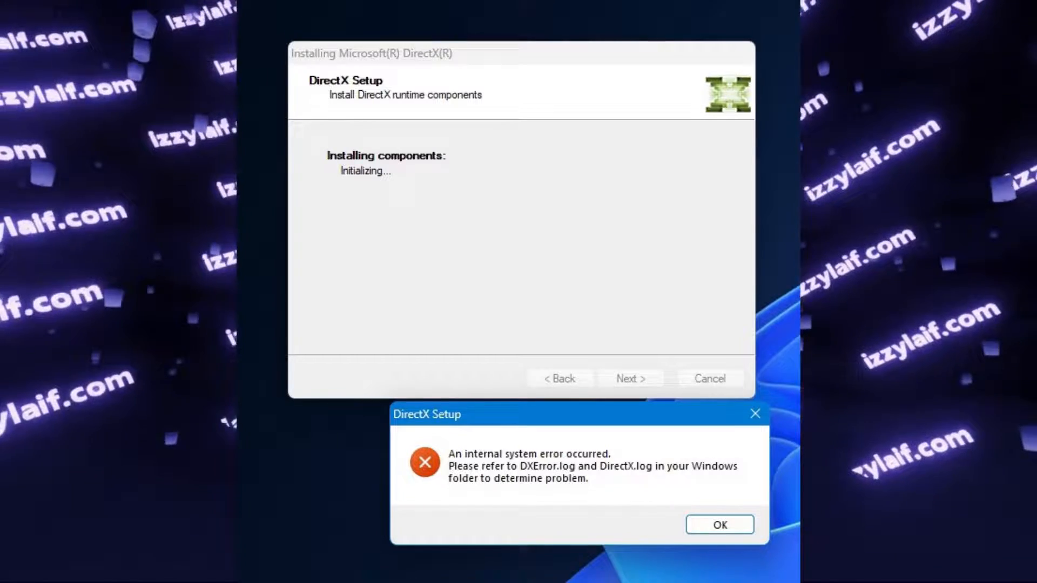
Retry the DirectX runtime install by accepting the agreement, then acknowledge the repeated internal system error.
click(720, 525)
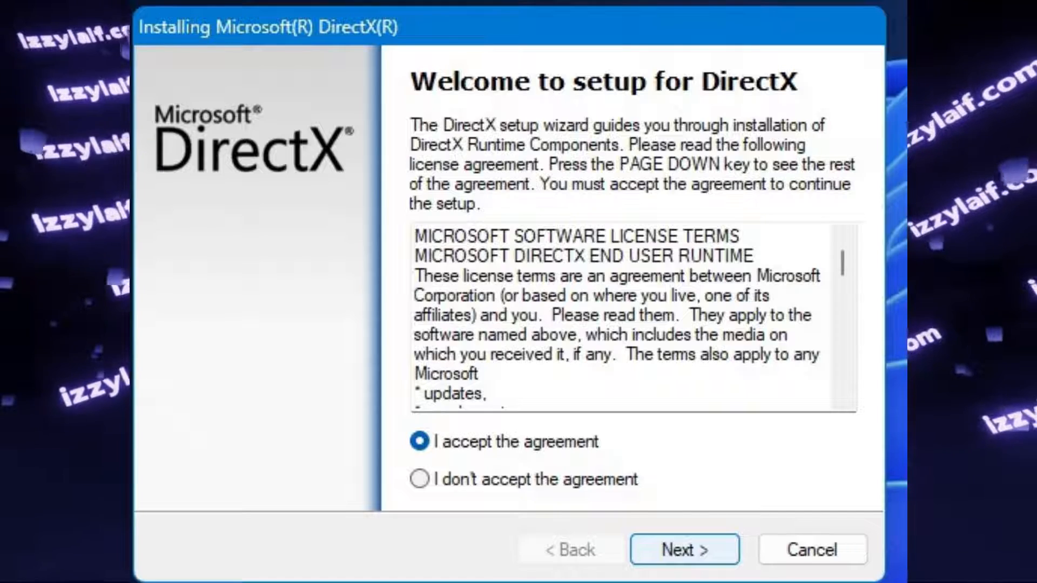
click(683, 549)
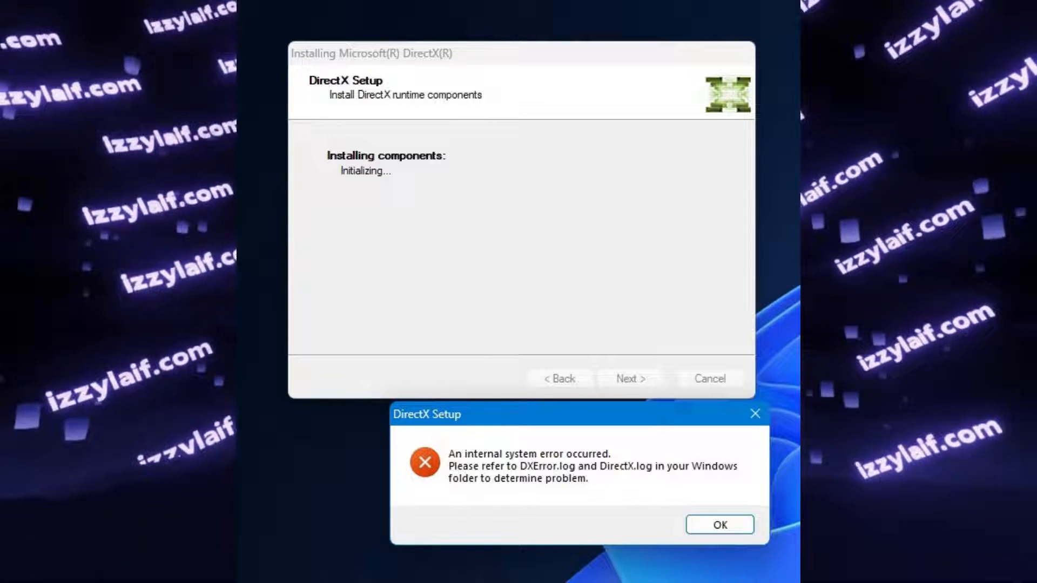
click(719, 525)
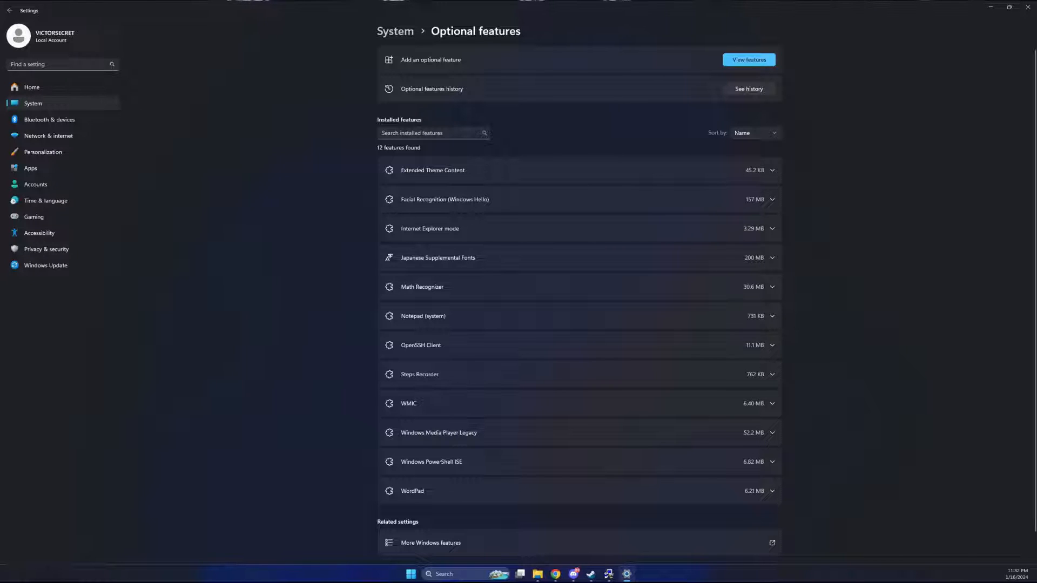
Add an optional feature via View features, searching 'gra' for graphics, then cancel after finding no media feature pack.
click(747, 59)
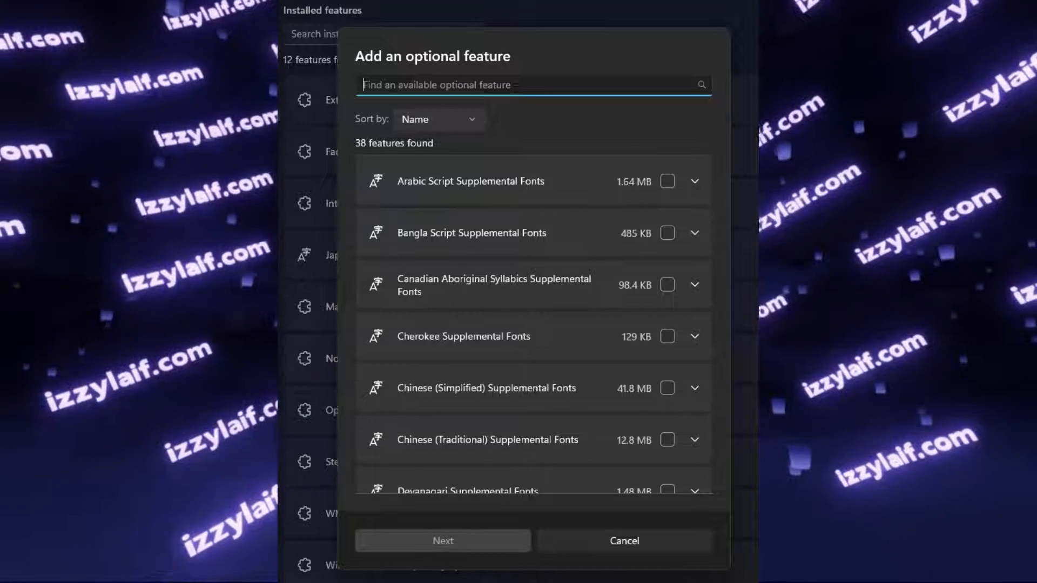
text(gra)
text(media feature pack)
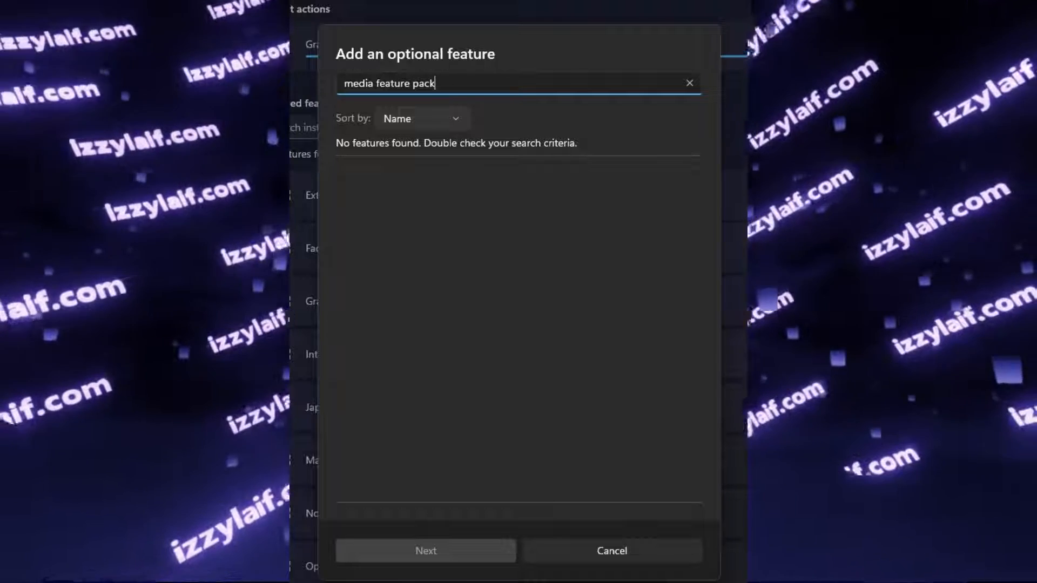
click(610, 549)
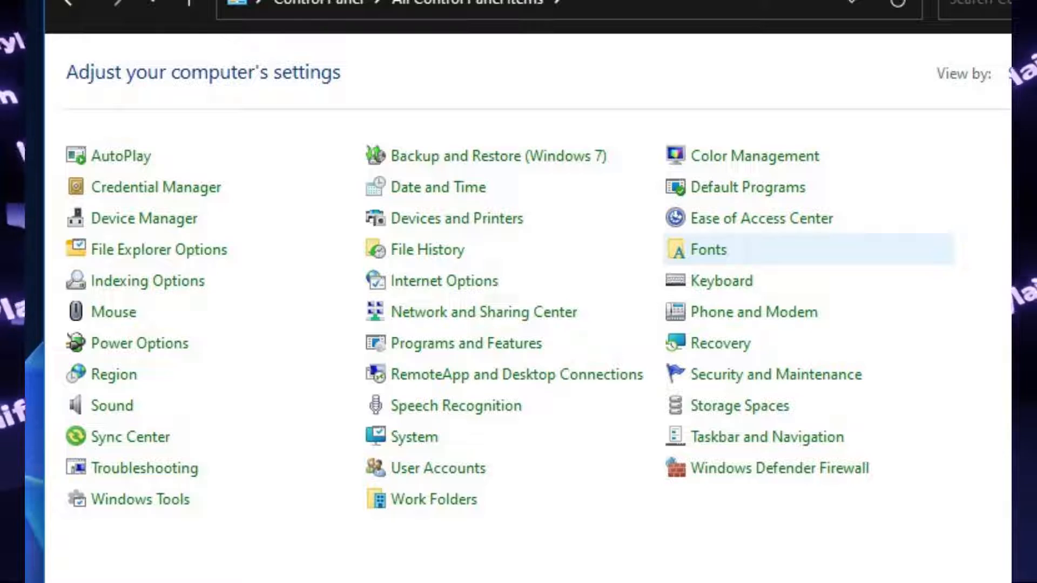
In Programs and Features, enable Legacy Components with DirectPlay in the Windows Features list.
click(467, 342)
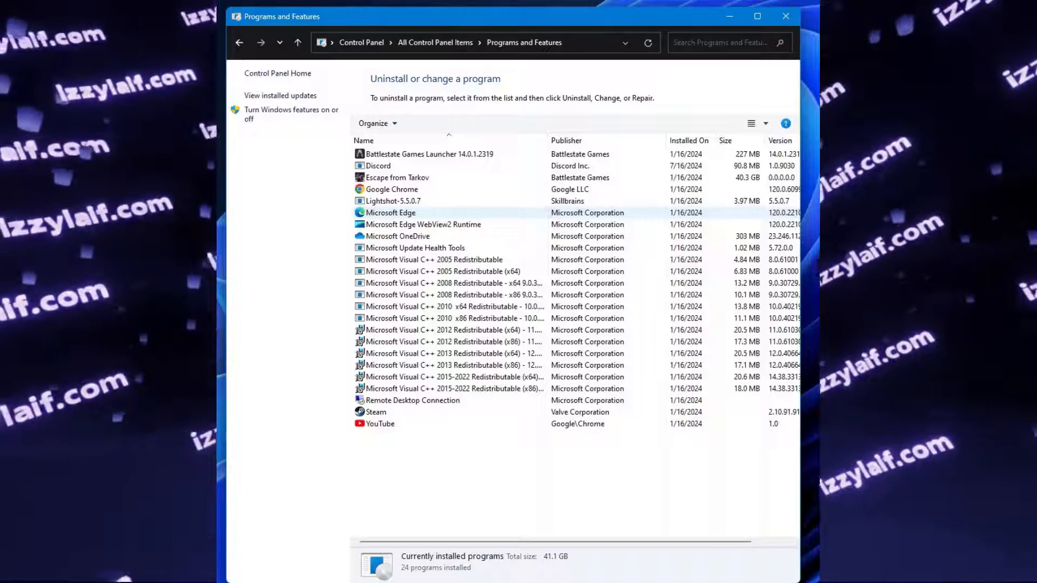
click(289, 113)
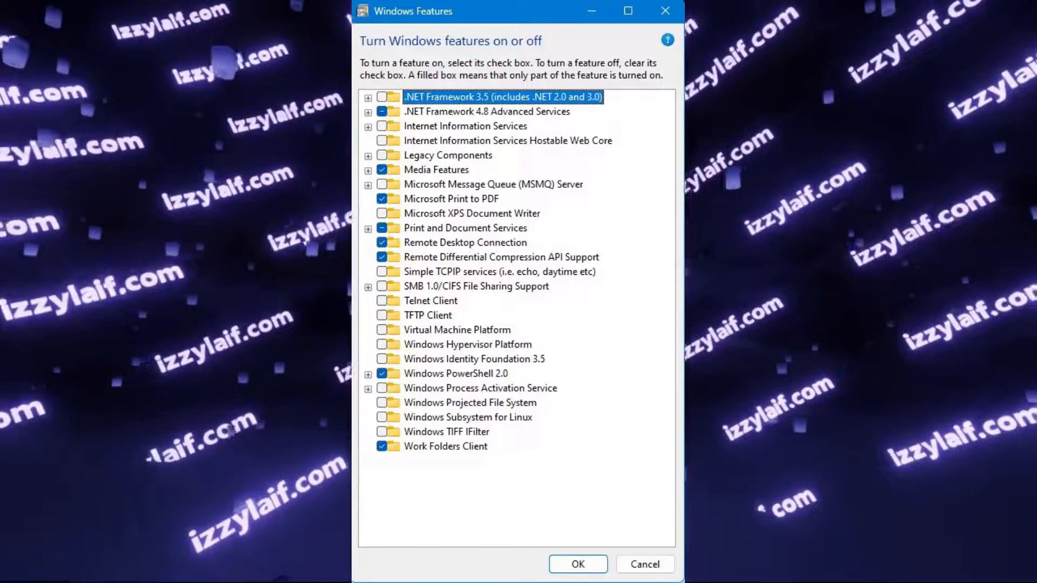
click(368, 155)
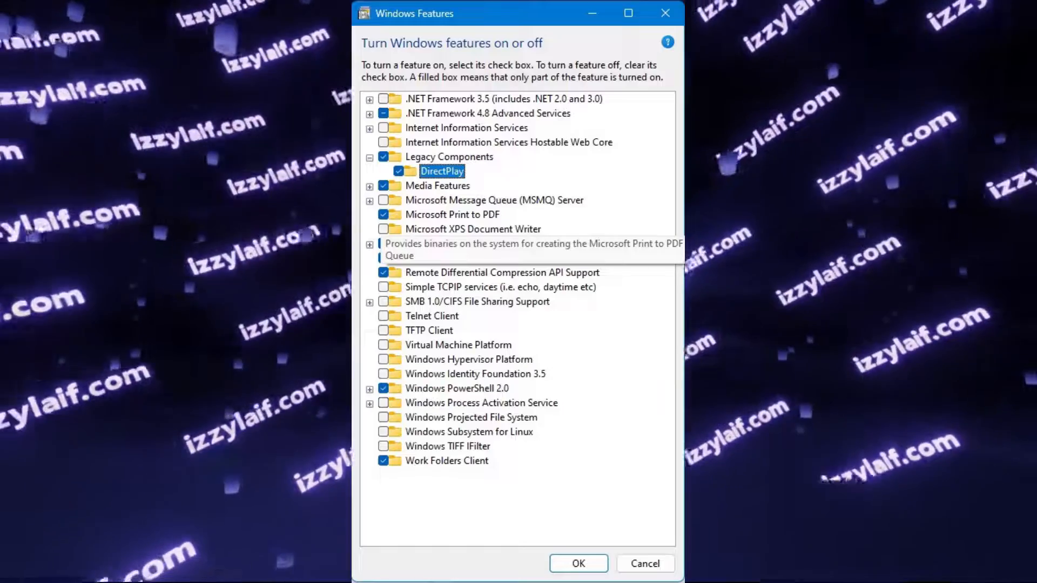